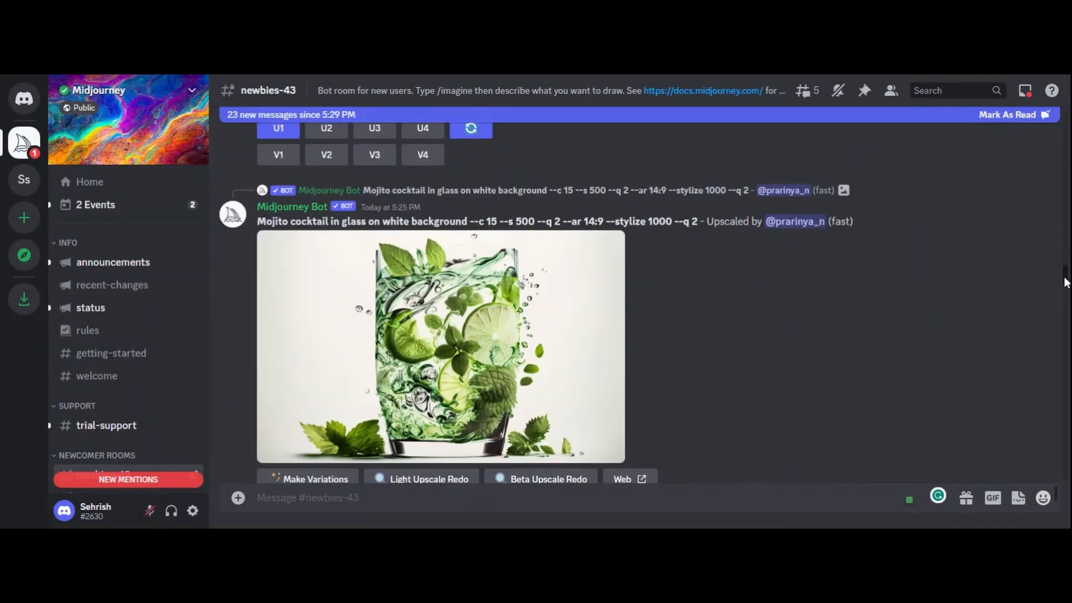
- Scroll the #newbies-43 channel to the 'interior, cat, tv, sunset, piano, living room' grid
scroll("down", 3)
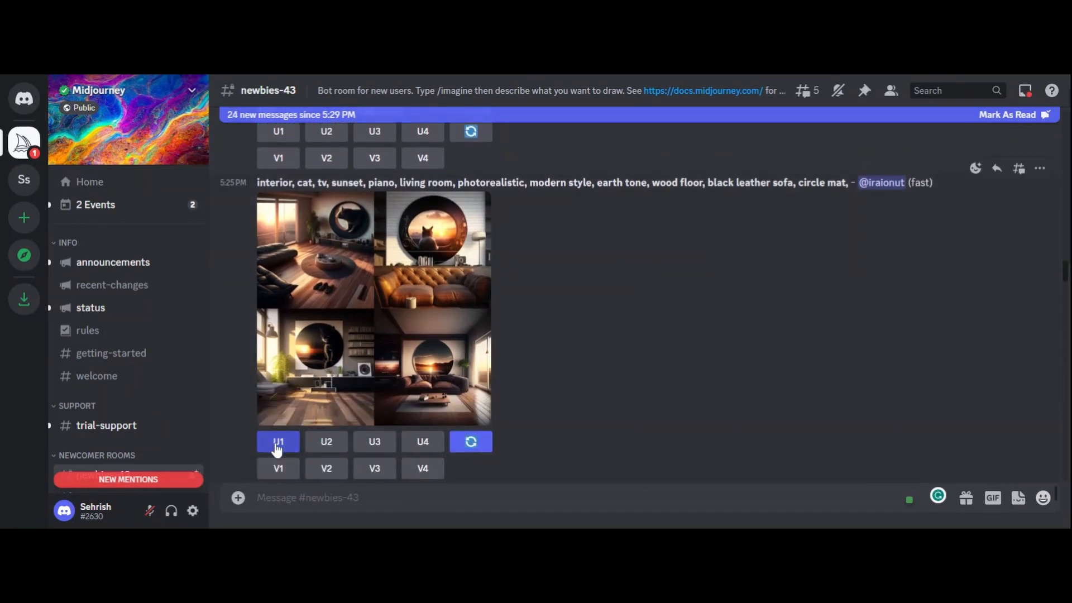
- Upscale the top-left living-room image with U1 and view the result at full size
left_click(278, 442)
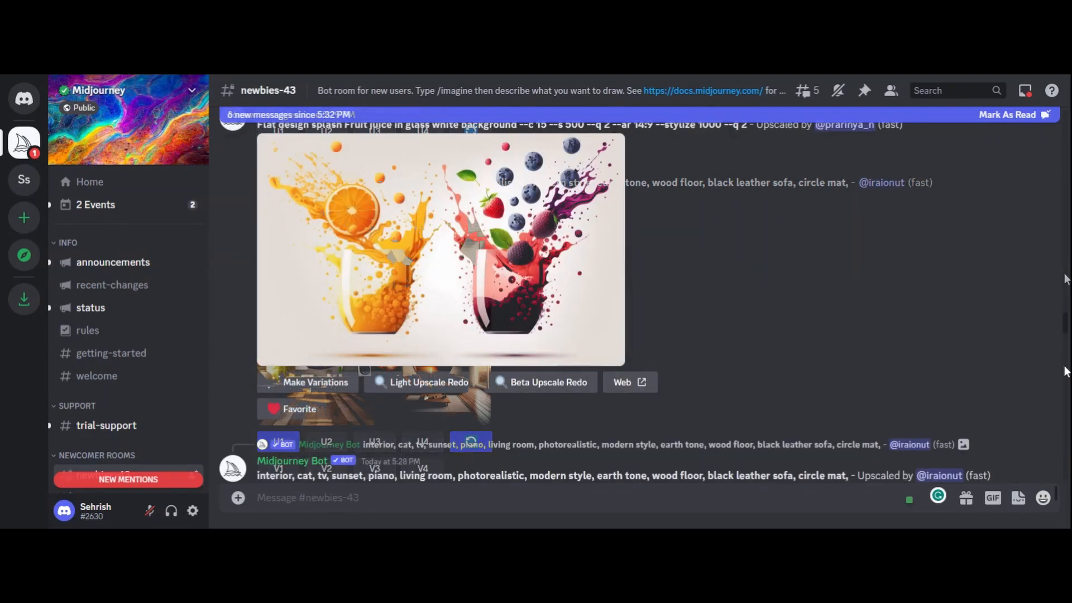
scroll("down", 3)
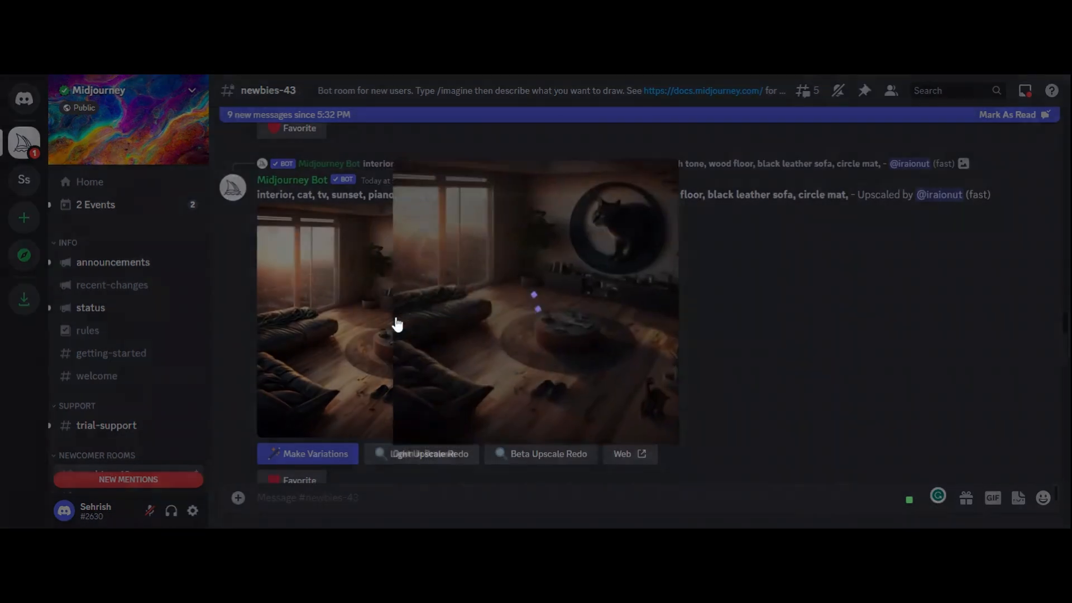
left_click(398, 324)
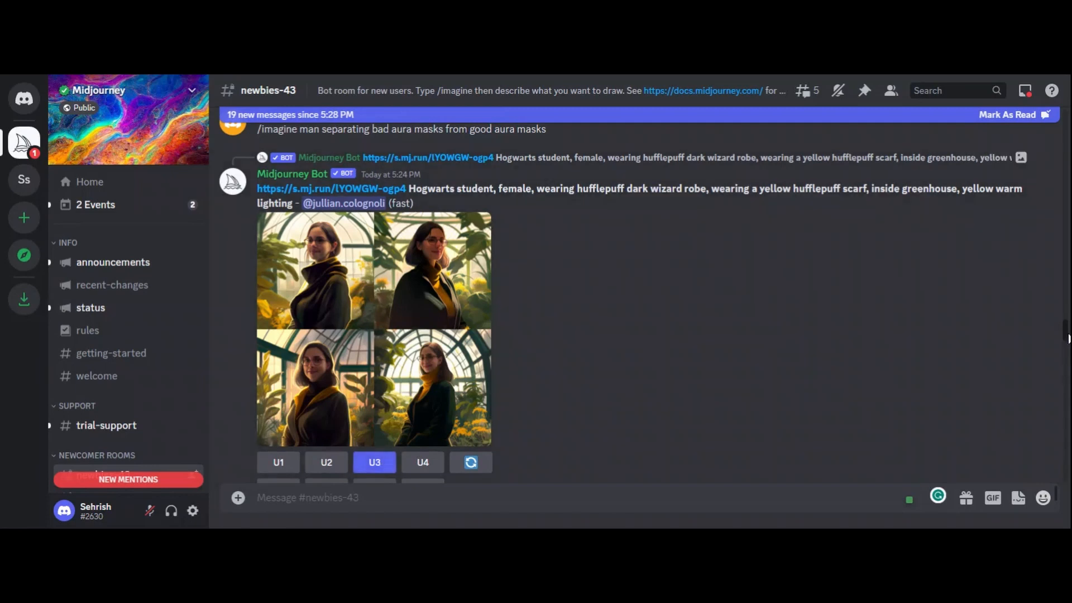
- Scroll the channel to the 'Short-haired male Dwarven barbarian' stencil-art grid
scroll("down", 3)
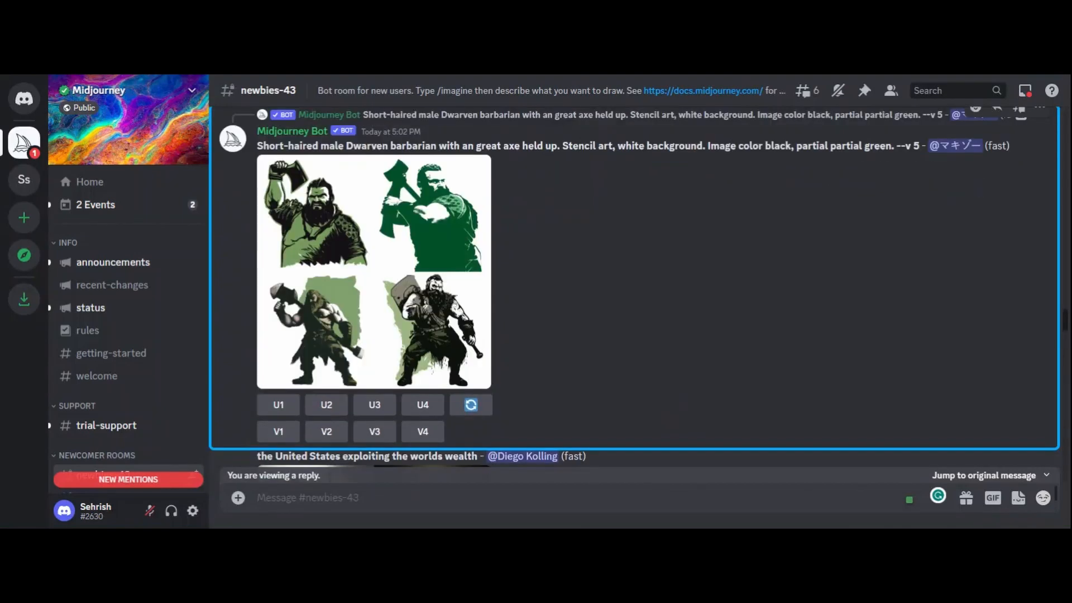
- Show the U4 upscale of the sinking-Capitol image from the 'United States exploiting the worlds wealth' grid
scroll("down", 3)
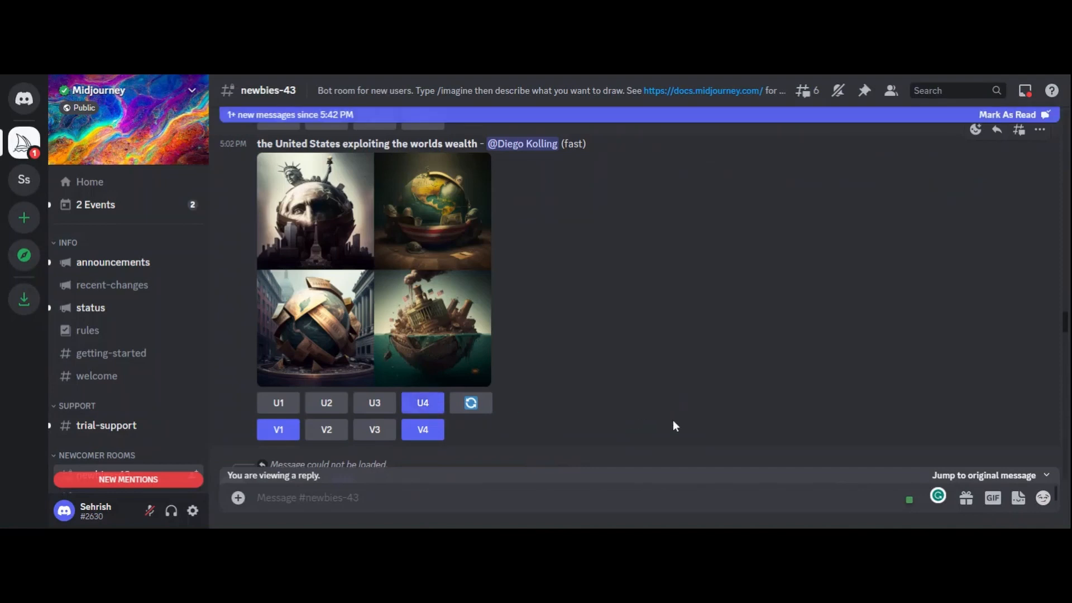
mouse_move(916, 174)
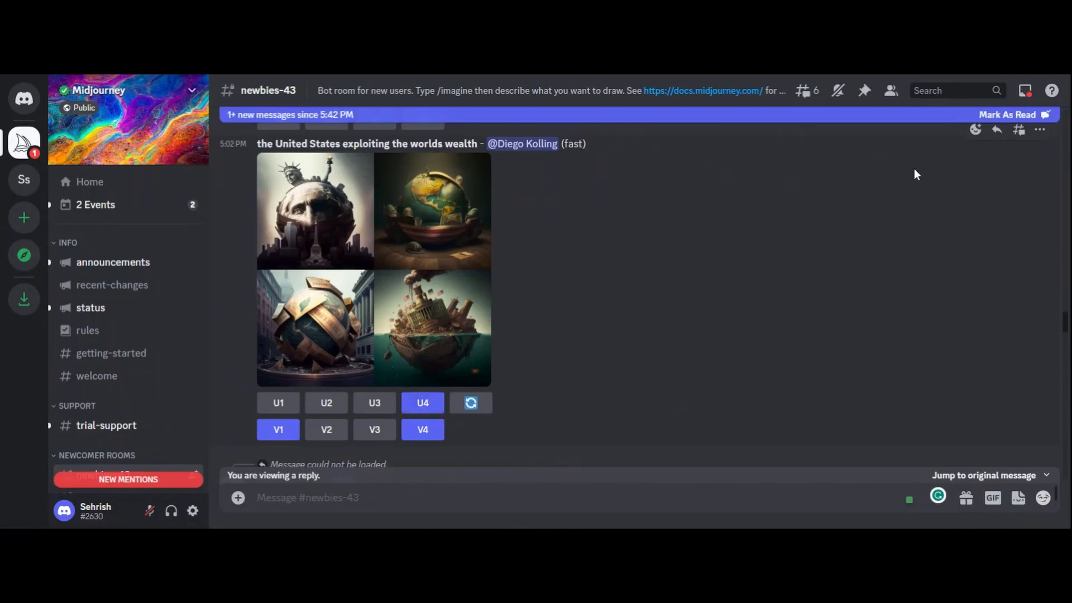
left_click(422, 402)
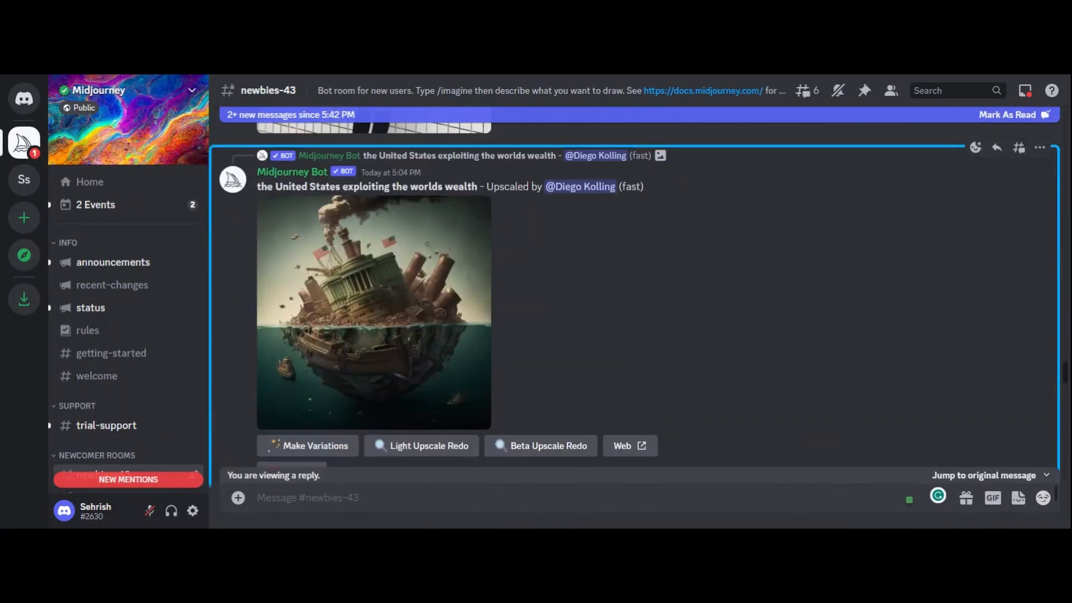
mouse_move(548, 373)
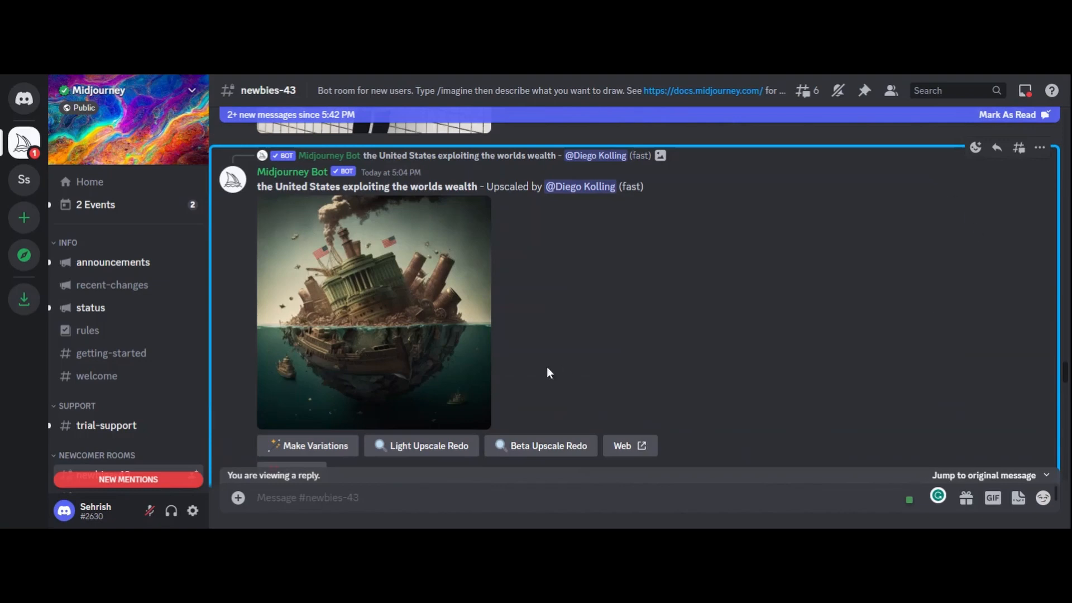